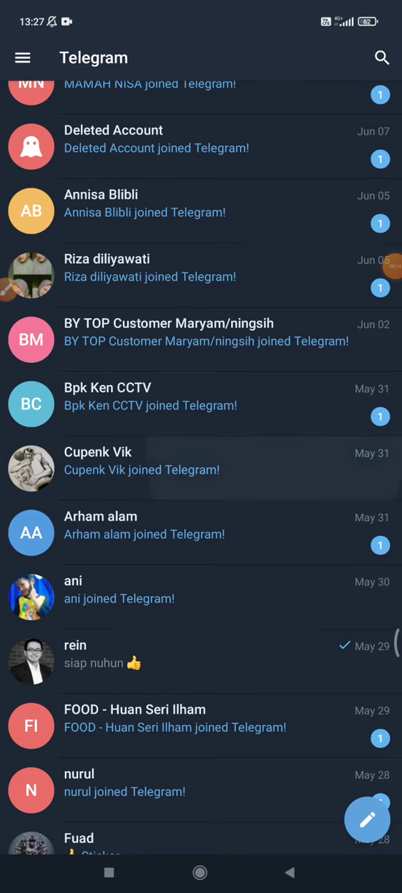
Reach the Chat Settings page from the side menu's Settings.
{"action": "scroll", "scroll_direction": "up", "scroll_amount": 3}
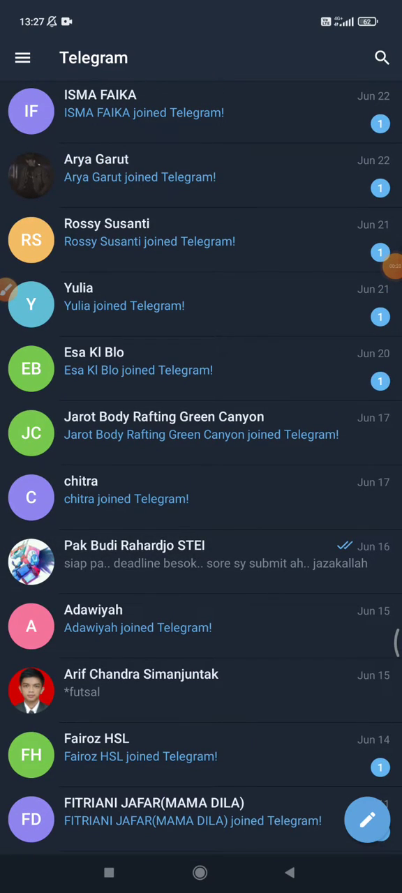
{"action": "left_click", "coordinate": [25, 56]}
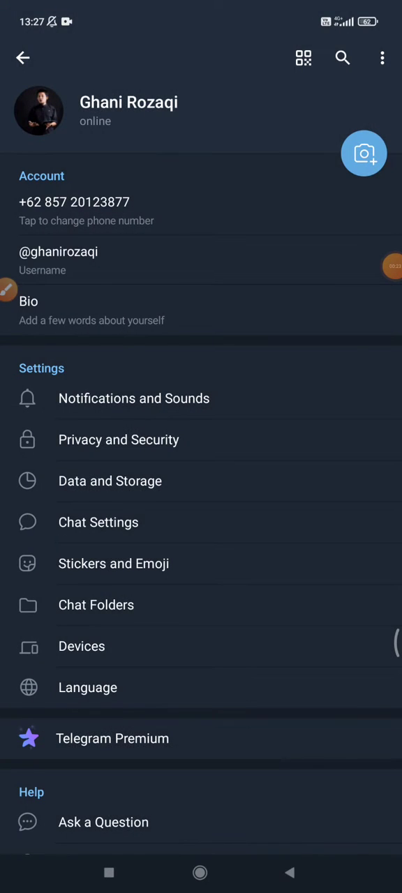
{"action": "scroll", "scroll_direction": "down", "scroll_amount": 3}
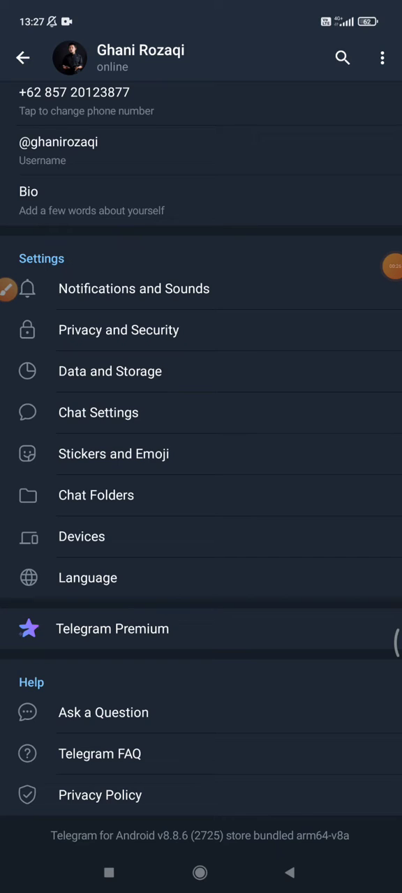
{"action": "left_click", "coordinate": [97, 413]}
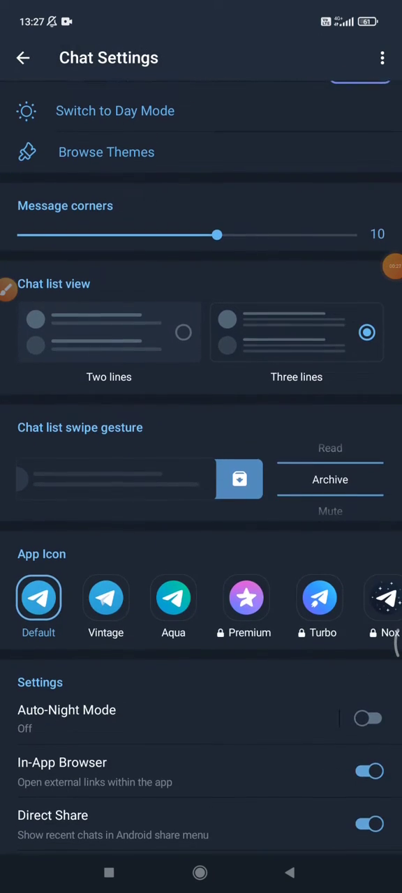
Switch the In-App Browser toggle off so links open externally.
{"action": "scroll", "scroll_direction": "down", "scroll_amount": 3}
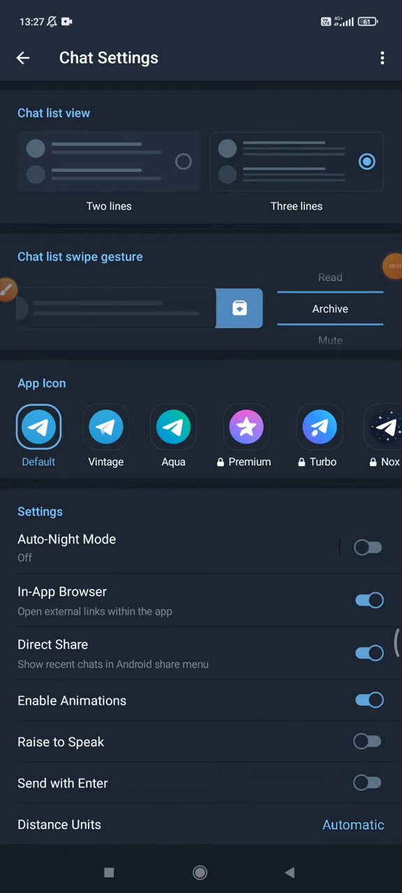
{"action": "left_click", "coordinate": [368, 600]}
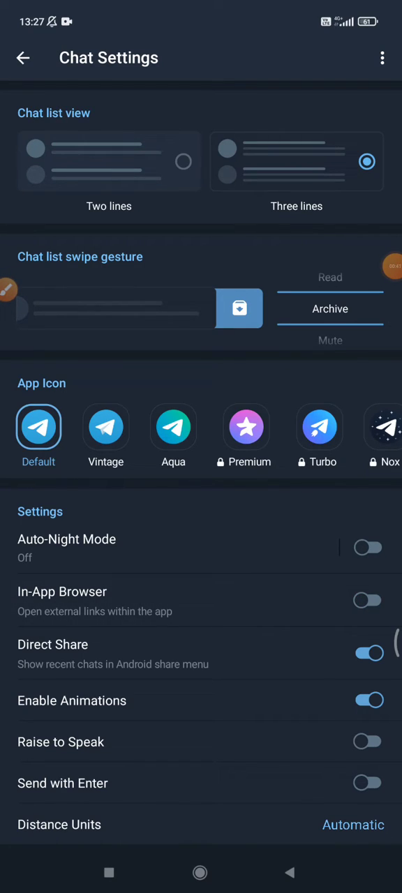